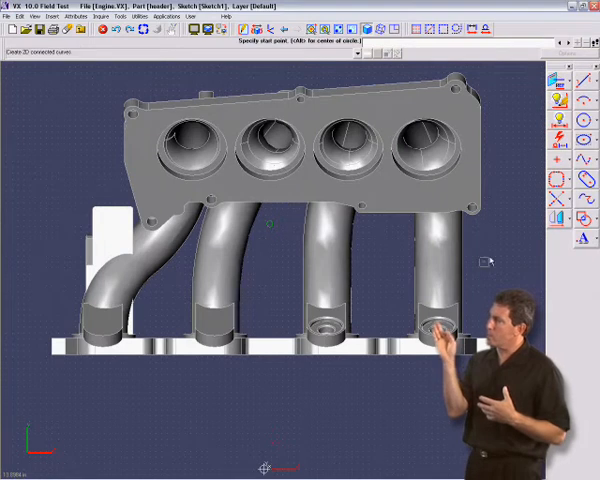
{"action": "mouse_move", "coordinate": [212, 372]}
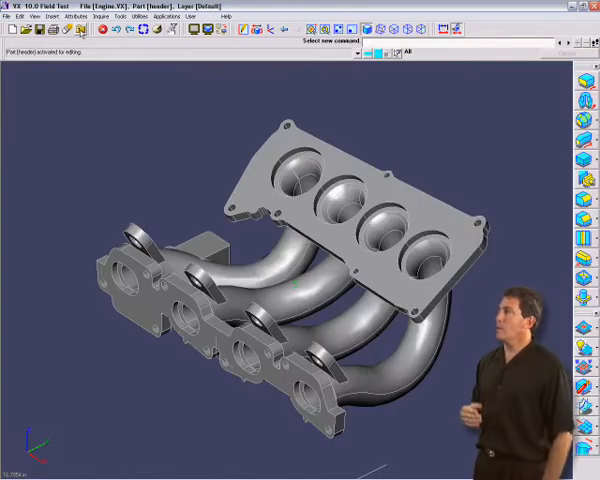
Display the exhaust manifold in static wireframe with hidden edges shown.
{"action": "left_click", "coordinate": [36, 16]}
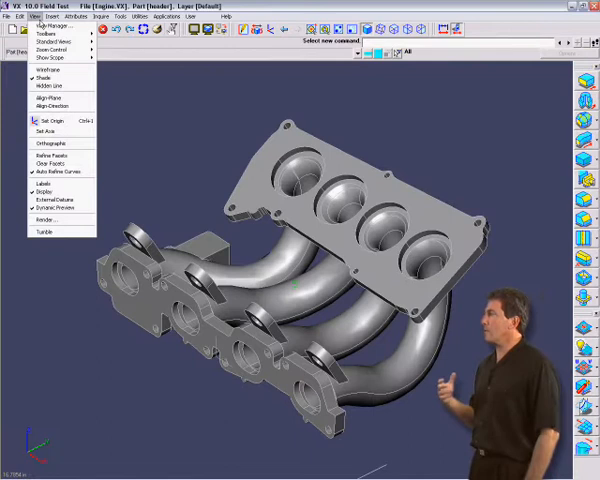
{"action": "left_click", "coordinate": [40, 70]}
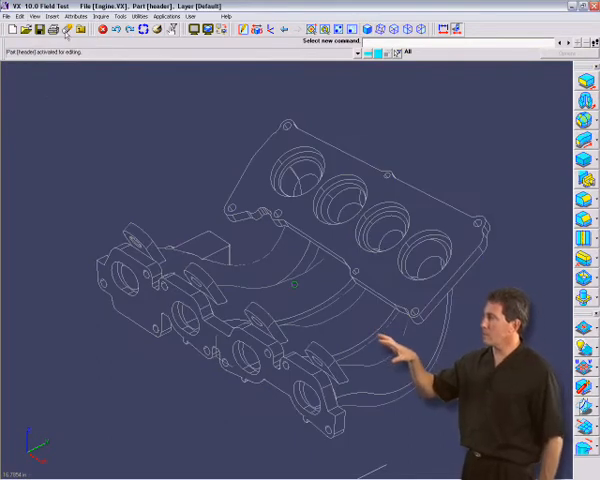
{"action": "left_click", "coordinate": [48, 16]}
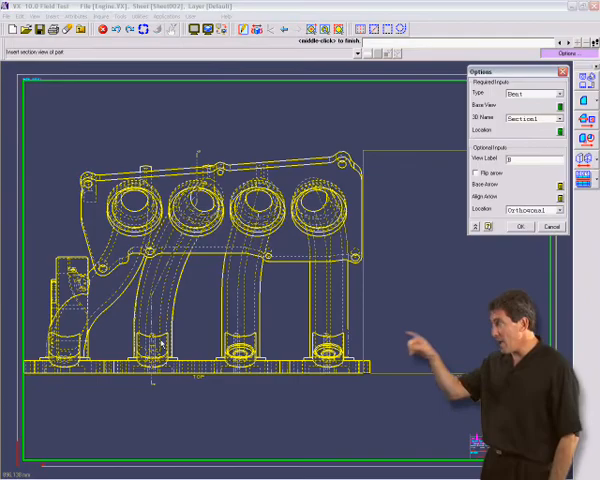
Place the bent section view on the sheet to the right of the front view.
{"action": "left_click", "coordinate": [516, 228]}
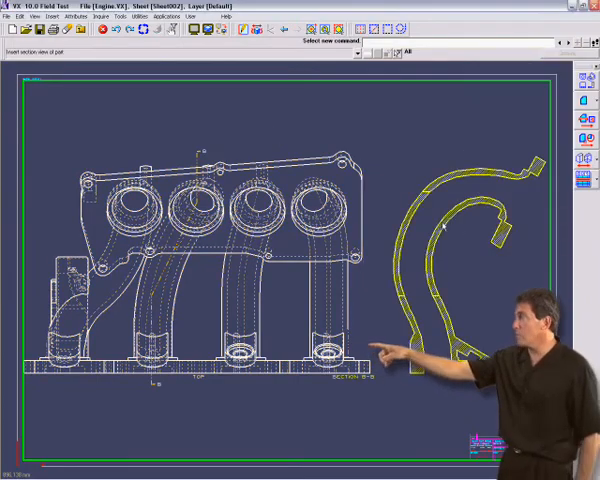